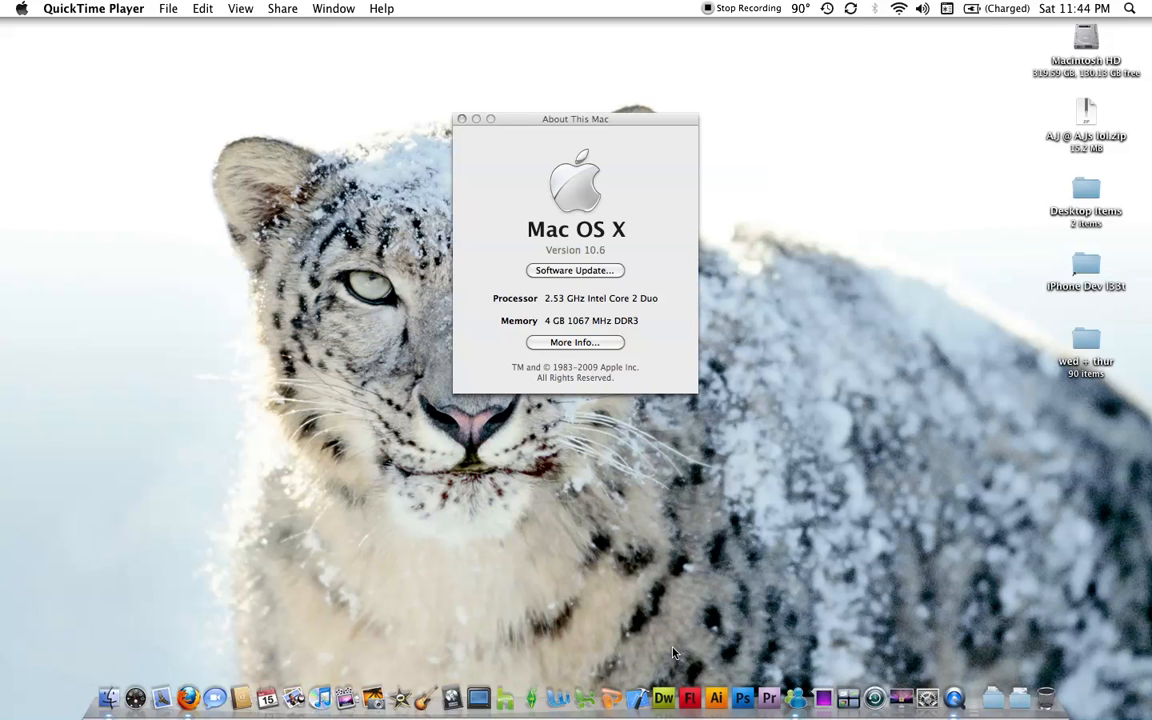
mouse_move(562, 226)
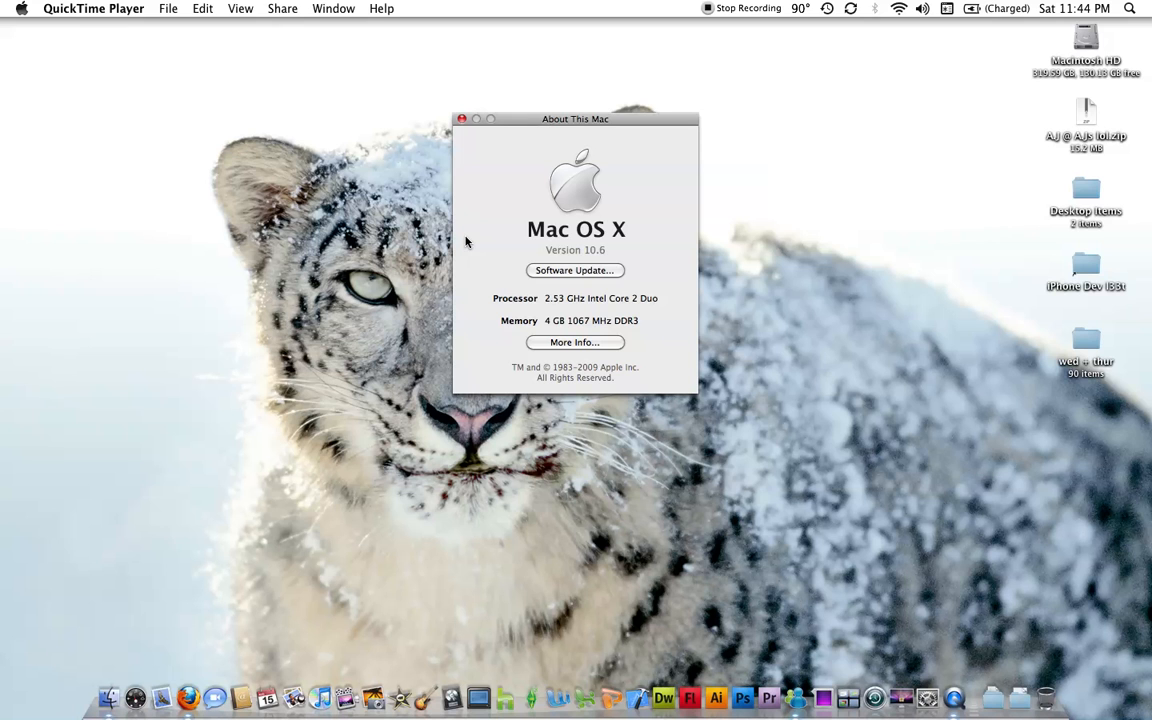
mouse_move(516, 240)
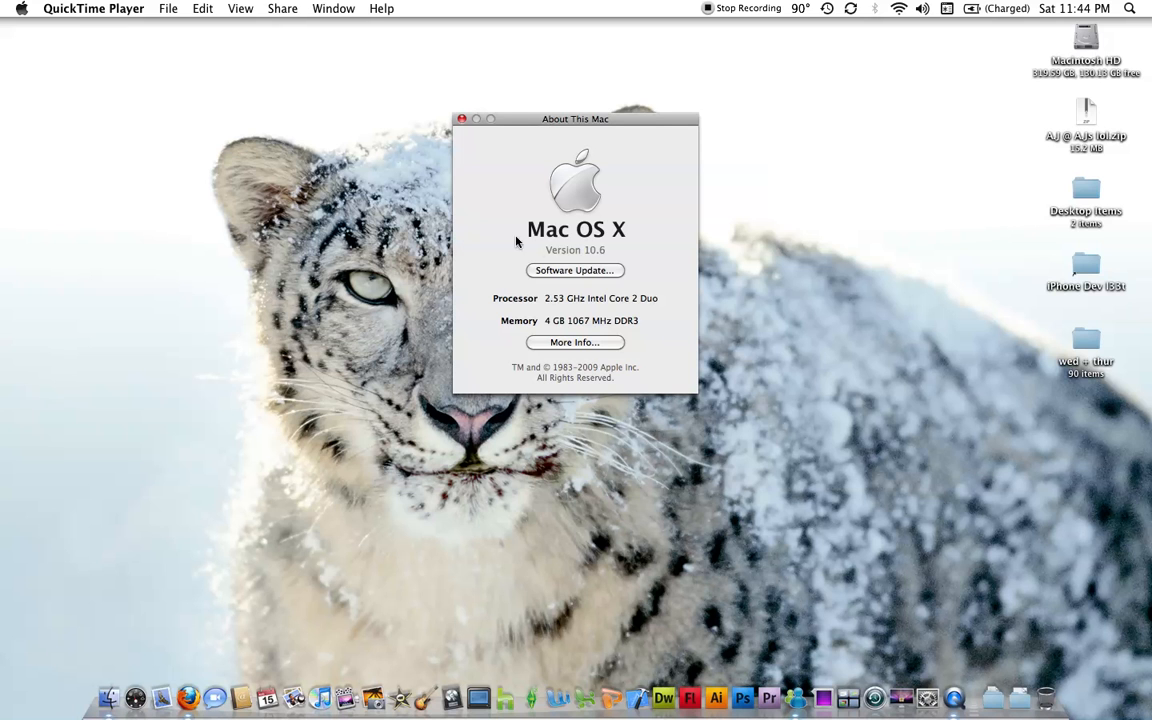
Switch the Mac OS X 'Version 10.6' line to show build number 10A432
left_click(574, 248)
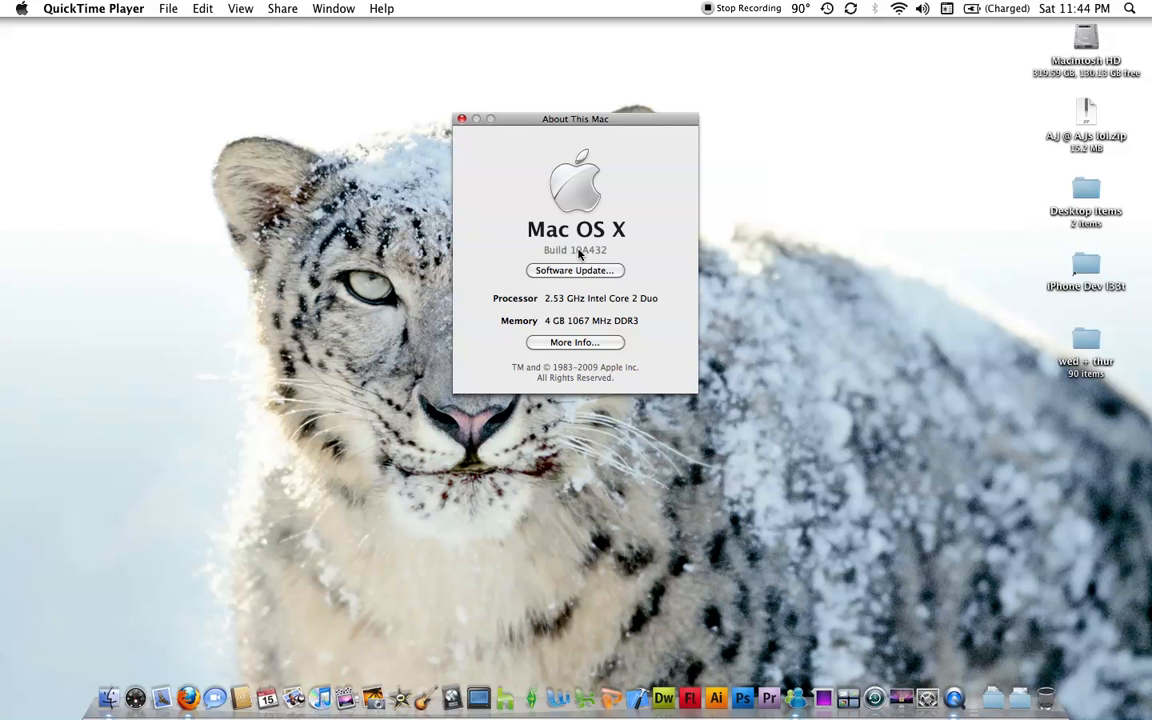
mouse_move(586, 404)
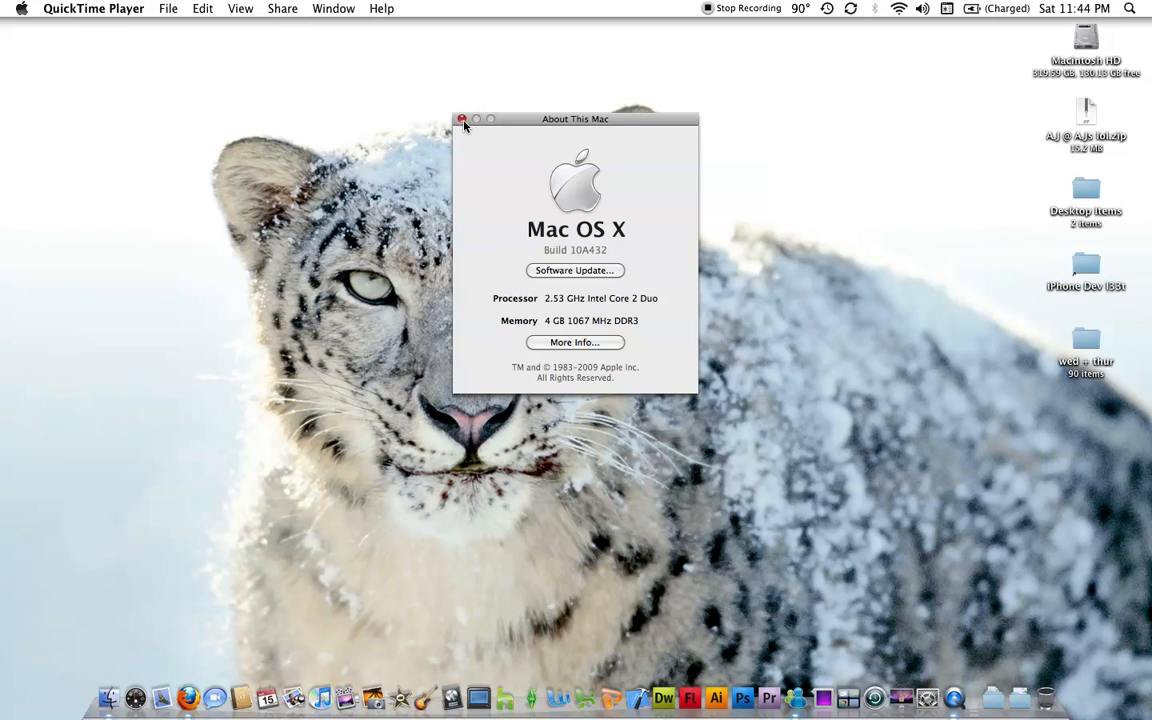
Close About This Mac and view System Profiler's Software overview for Mac OS X 10.6
left_click(462, 118)
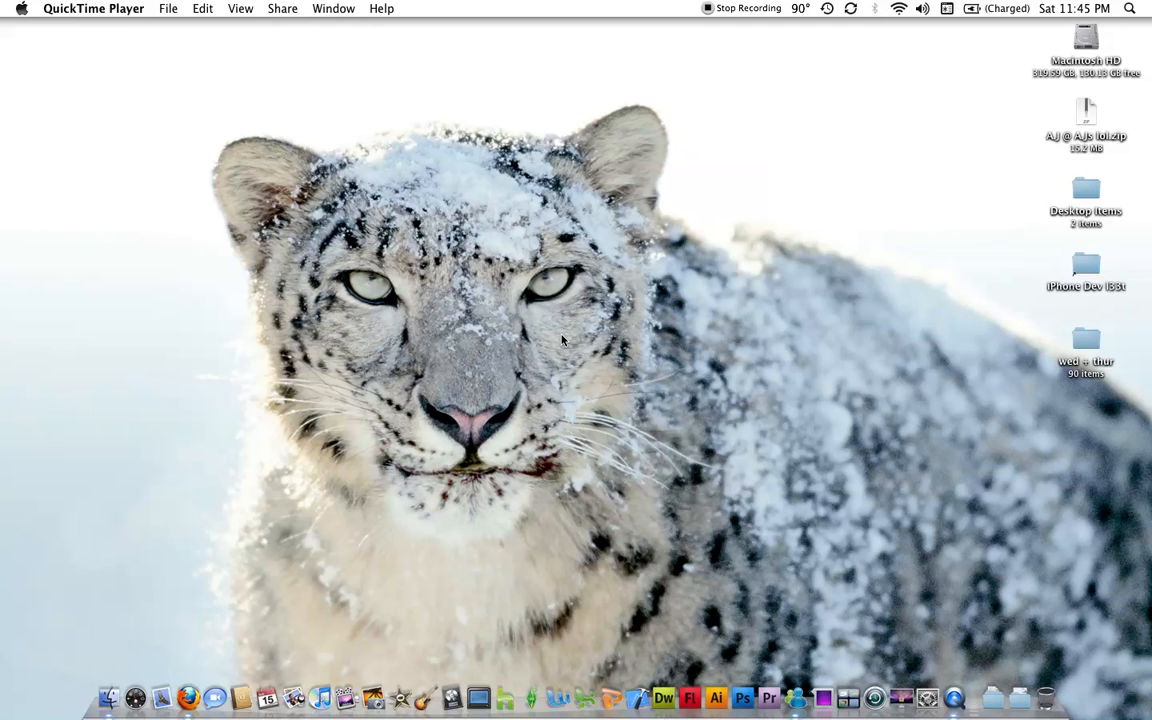
mouse_move(22, 18)
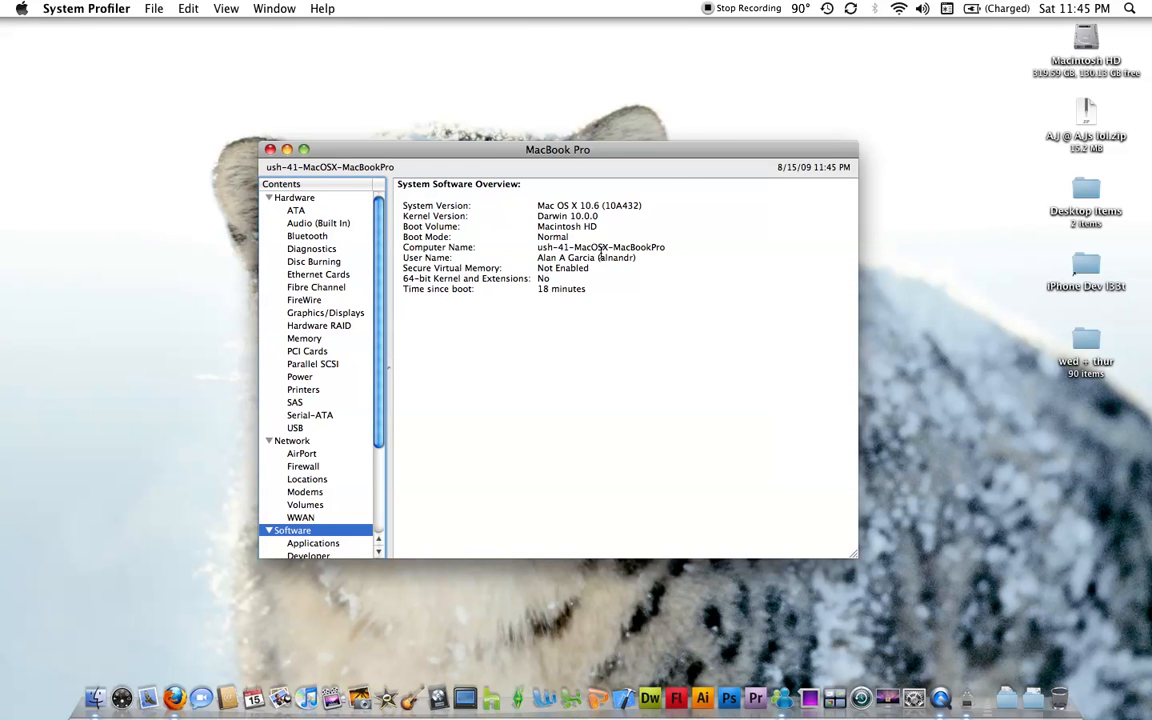
double_click(556, 216)
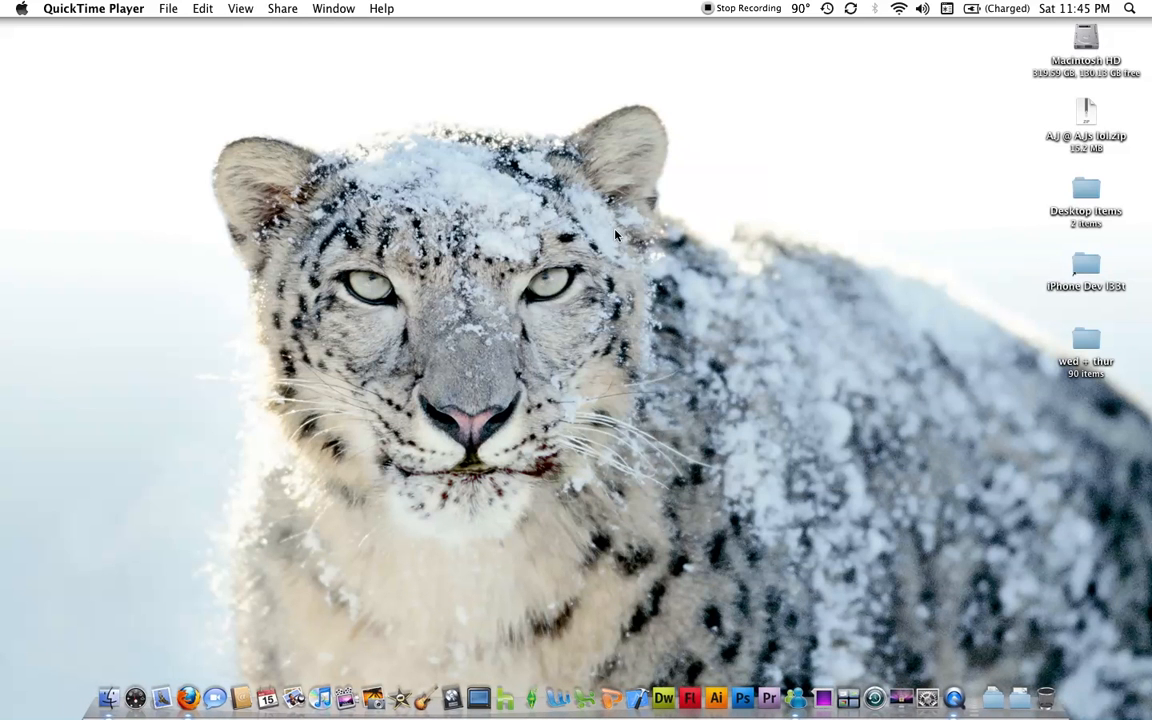
mouse_move(114, 48)
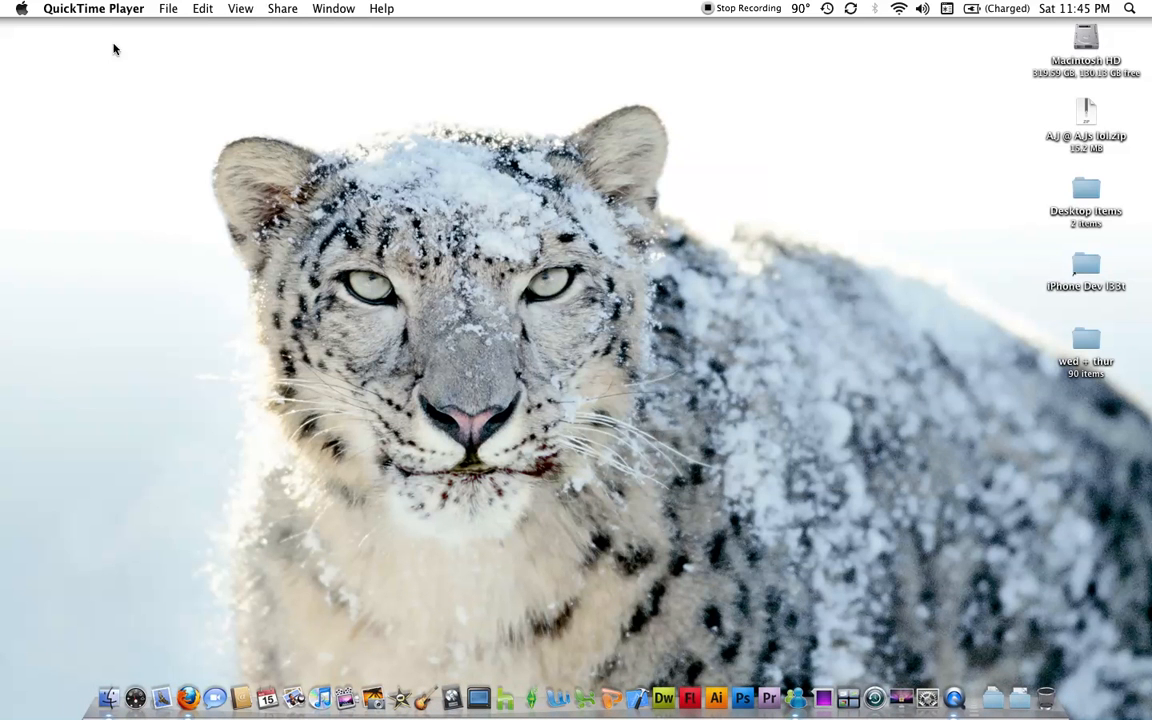
left_click(588, 356)
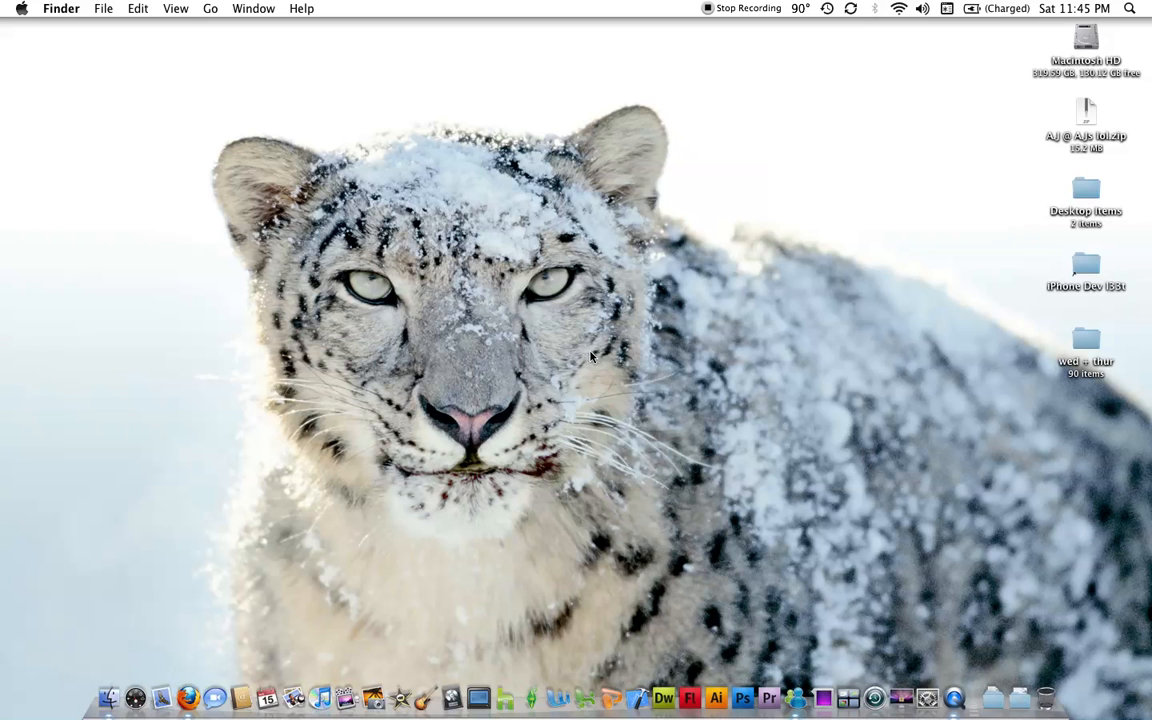
double_click(1086, 44)
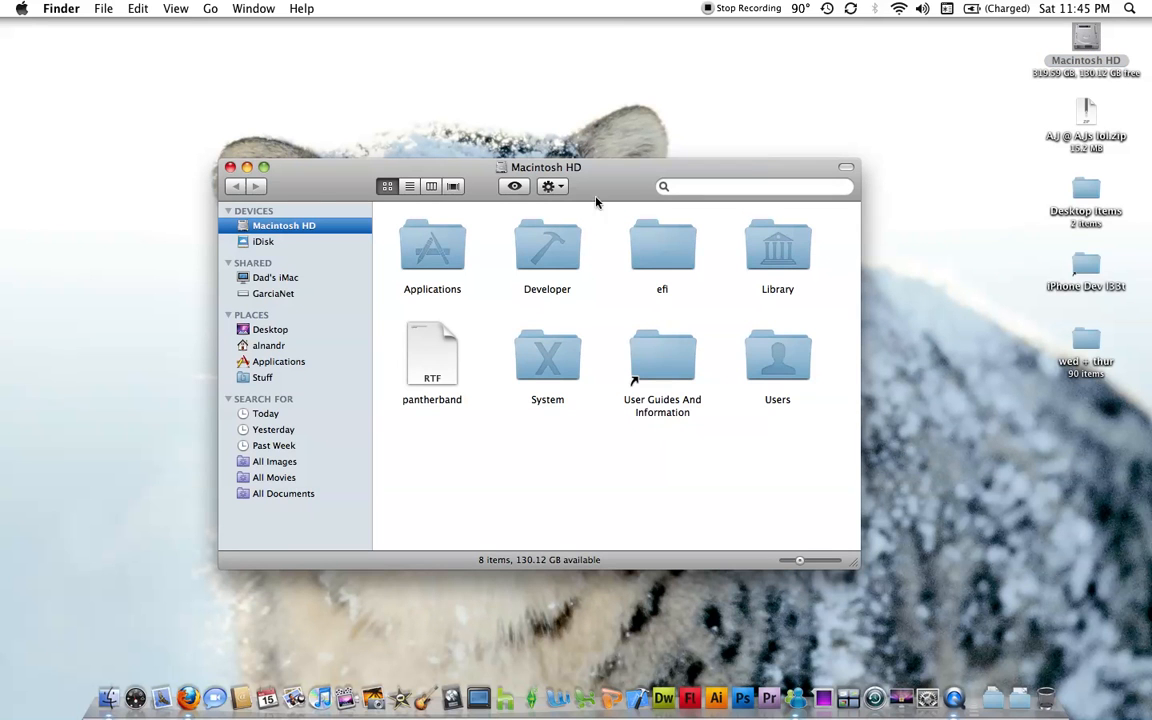
mouse_move(216, 180)
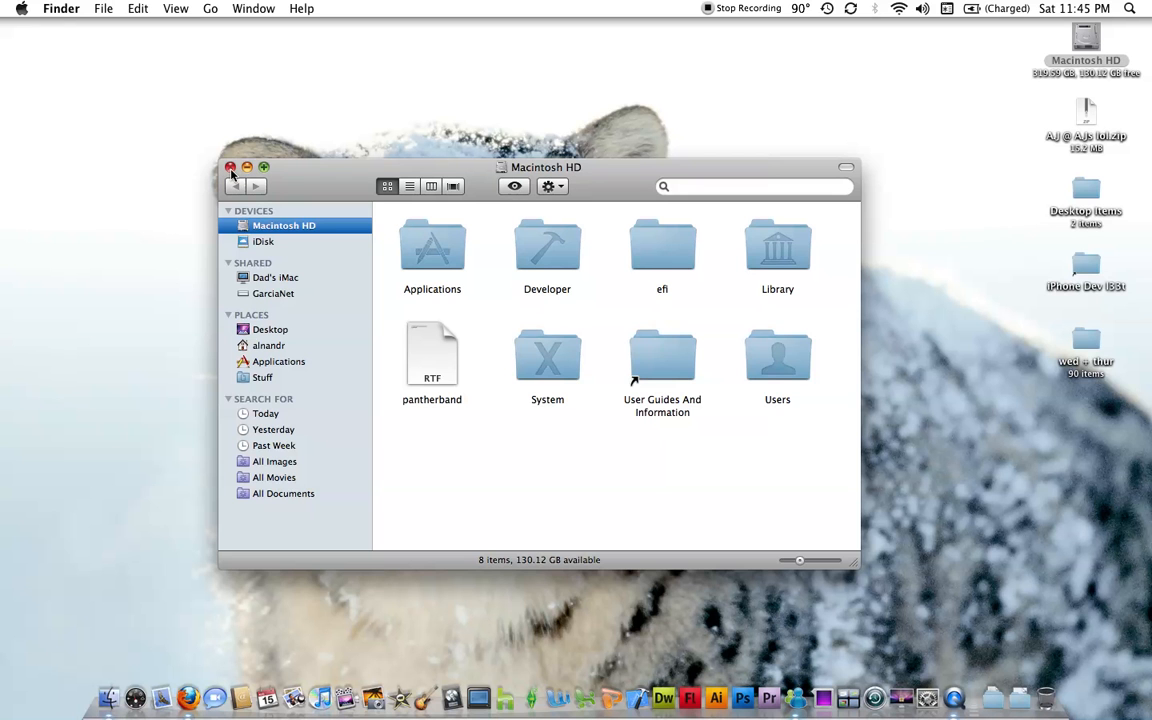
left_click(232, 168)
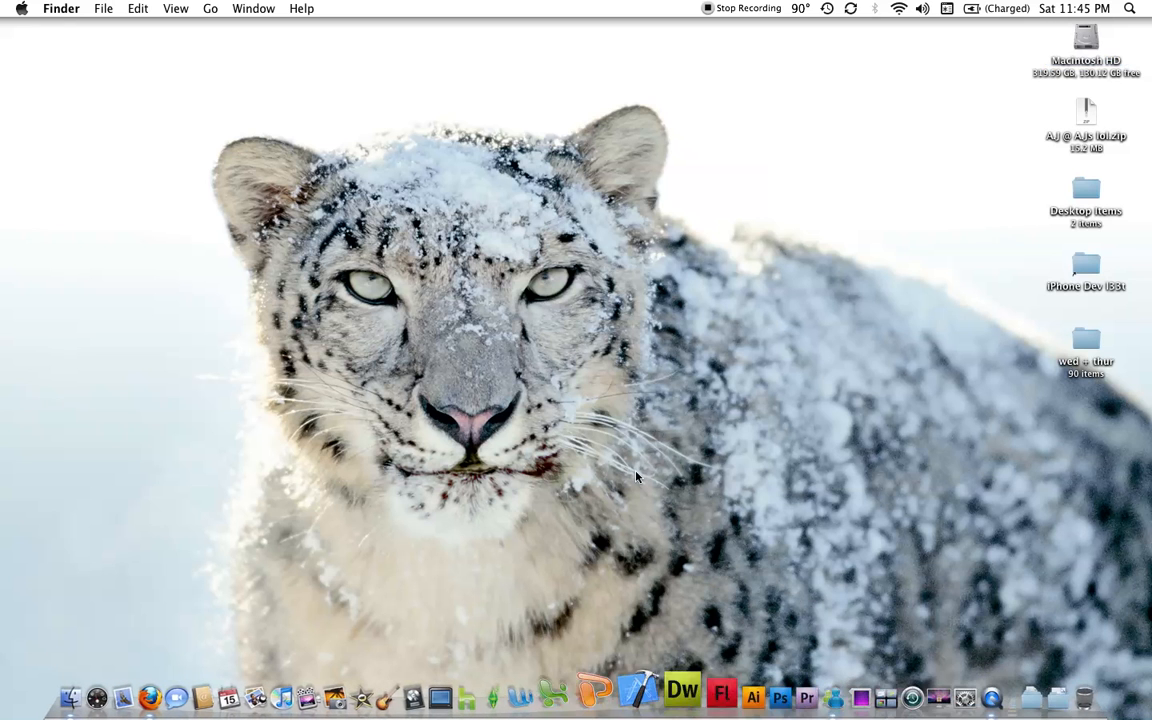
right_click(972, 692)
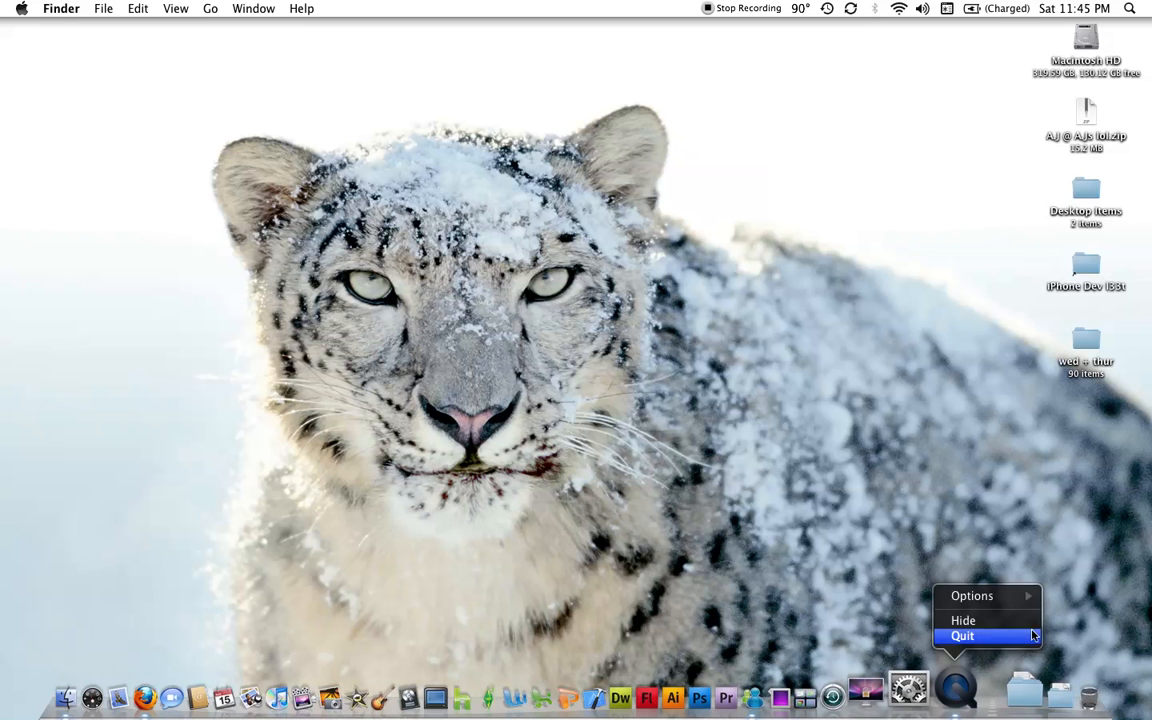
mouse_move(976, 596)
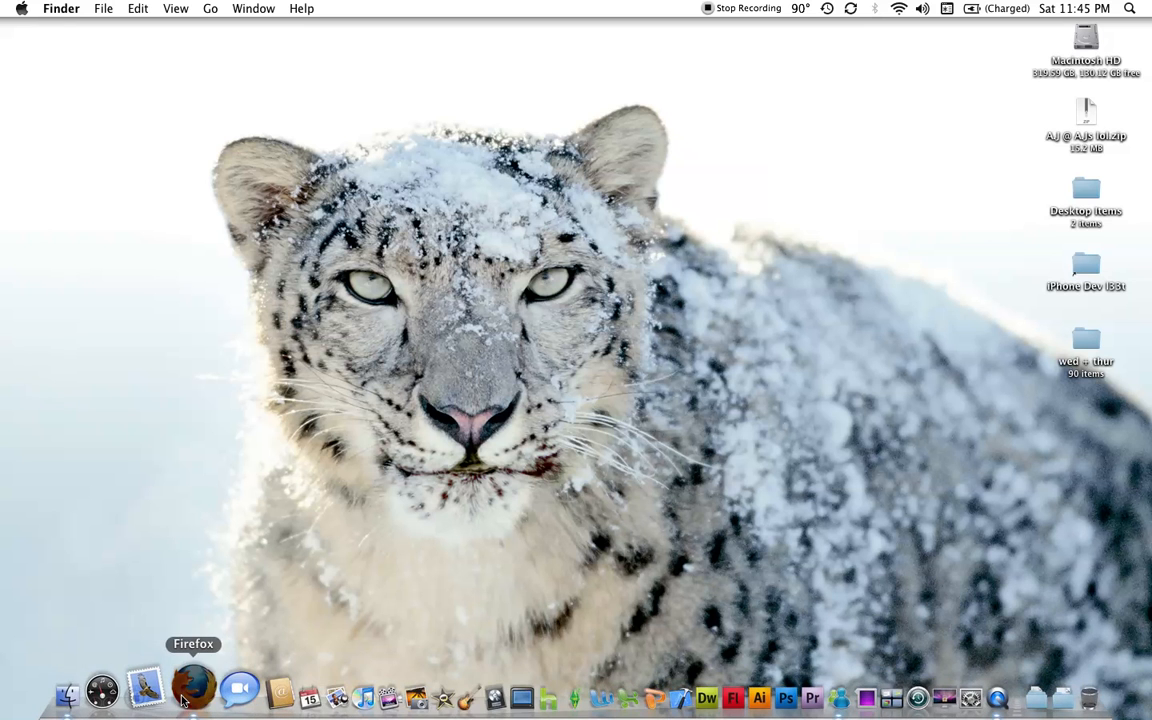
right_click(188, 688)
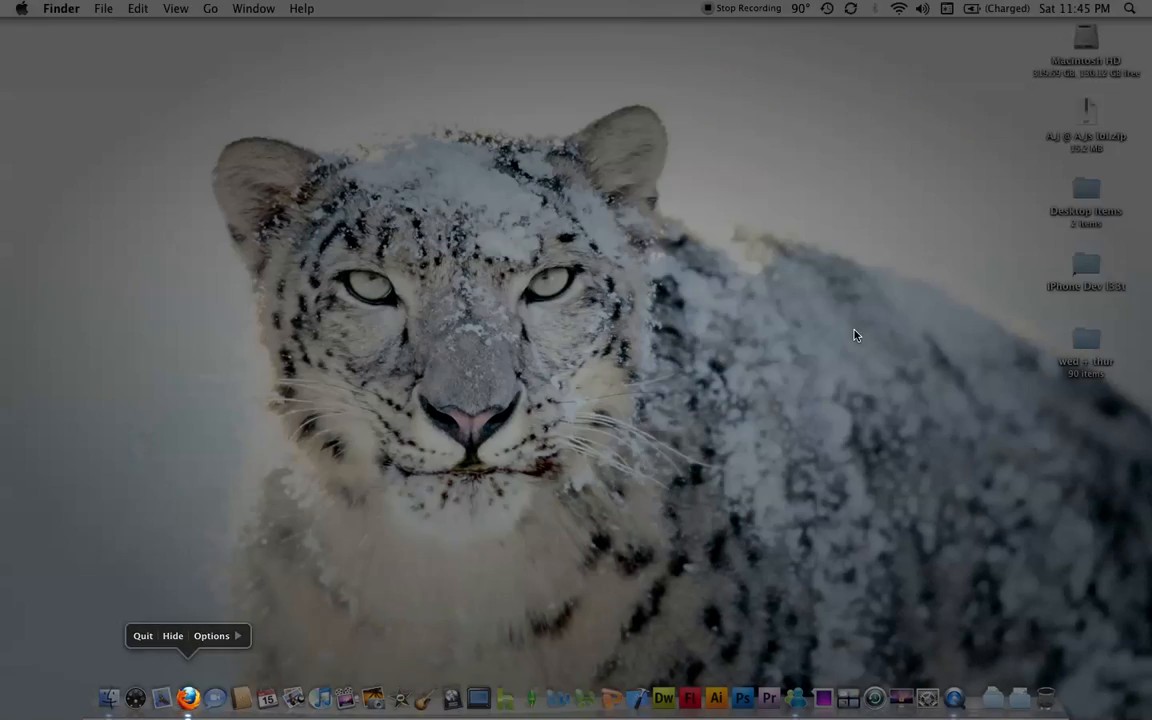
left_click(58, 8)
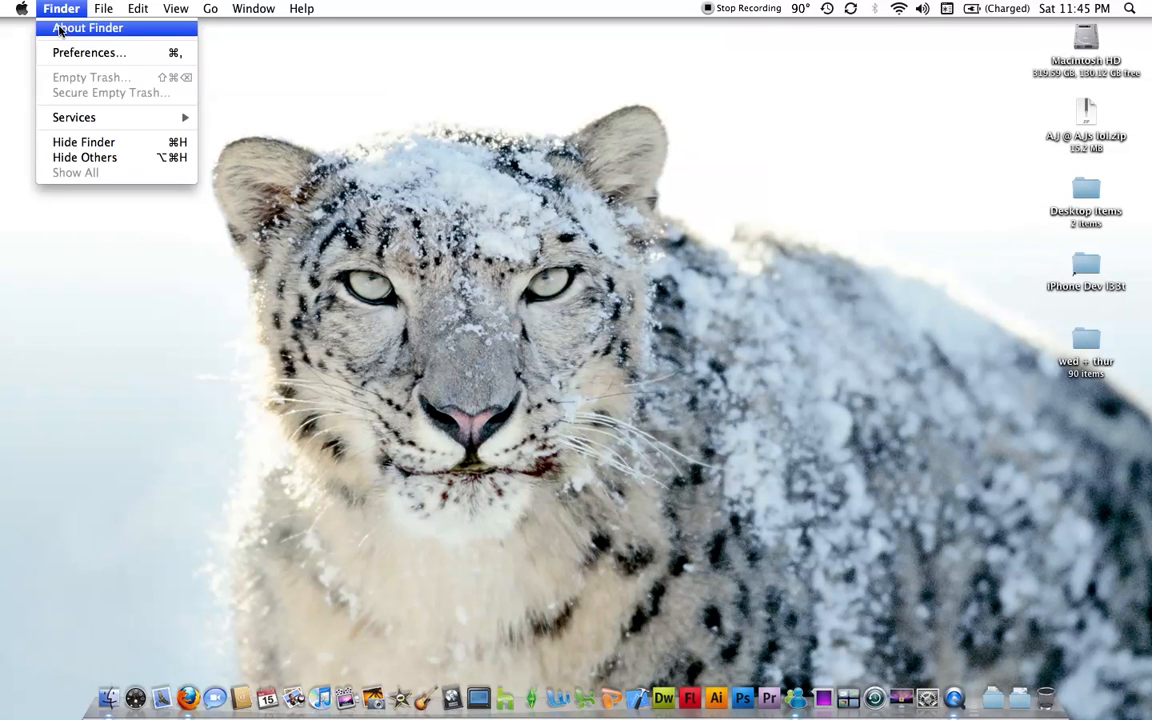
left_click(478, 144)
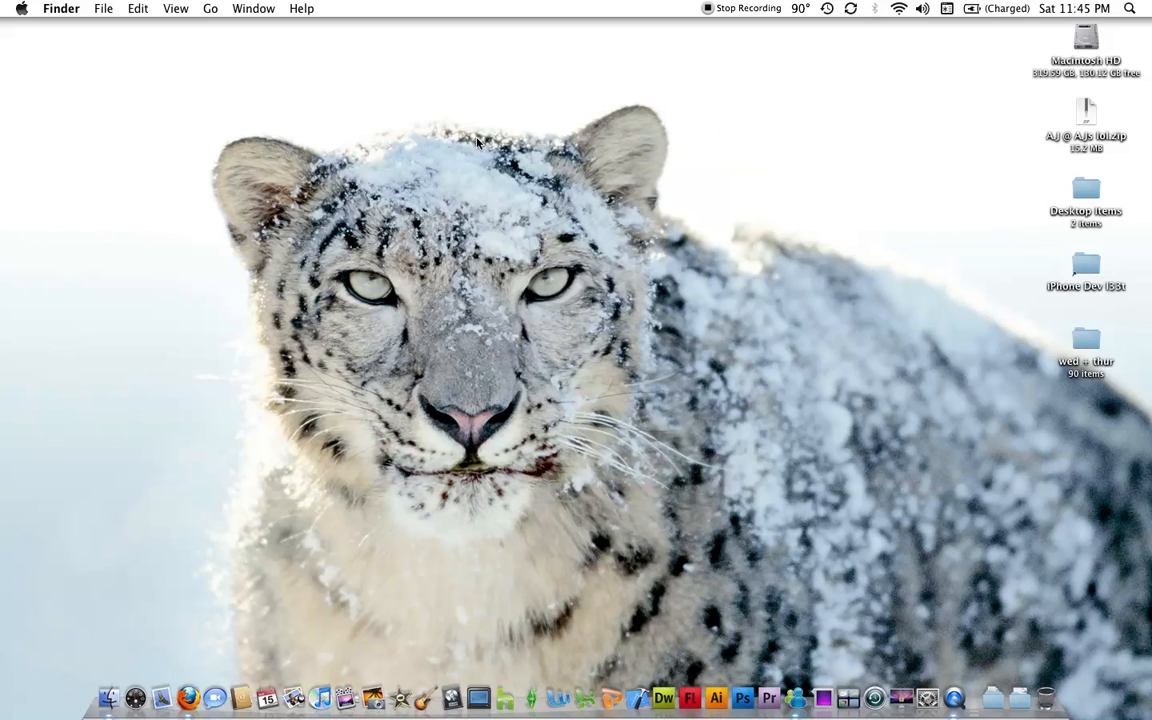
mouse_move(628, 308)
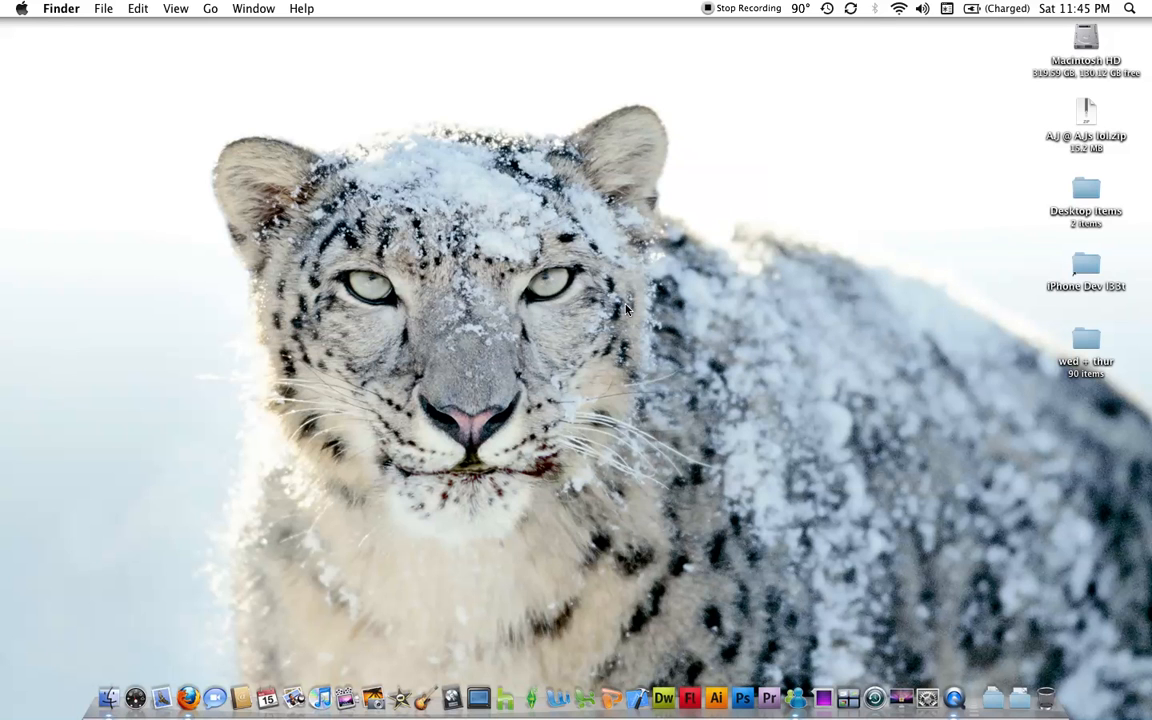